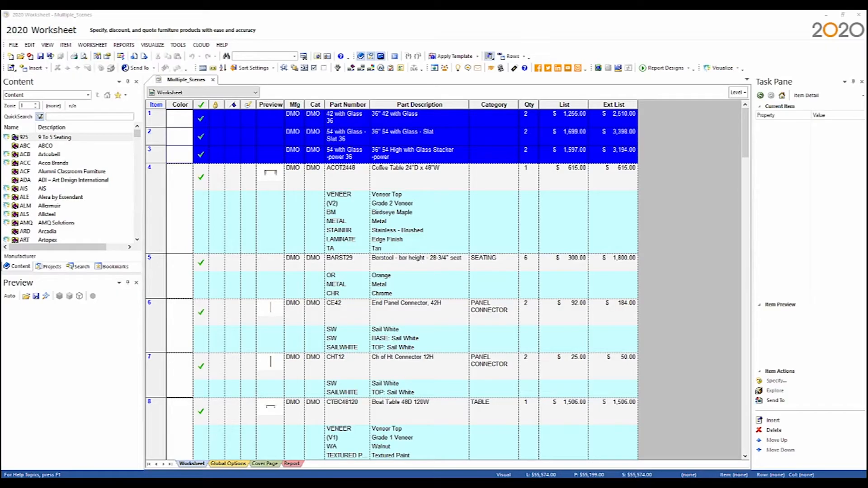
# Open Scene 1 from the Visualize dropdown in the 3D visualizer.
pyautogui.click(721, 68)
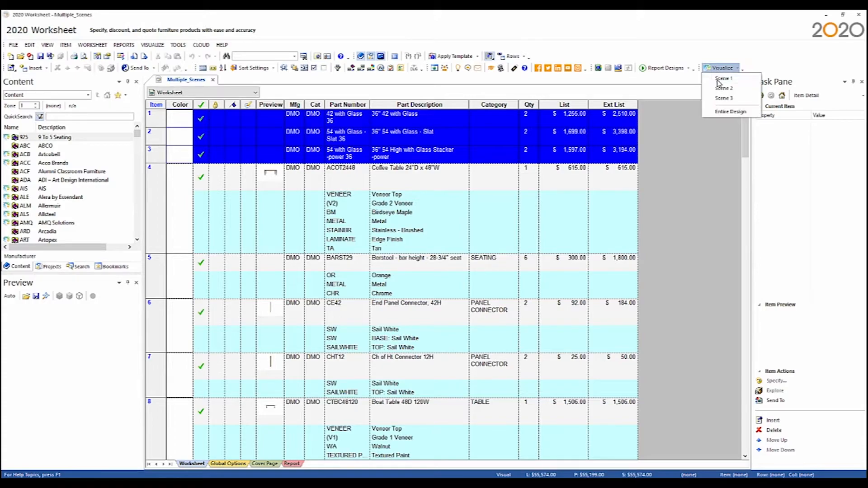
pyautogui.click(724, 78)
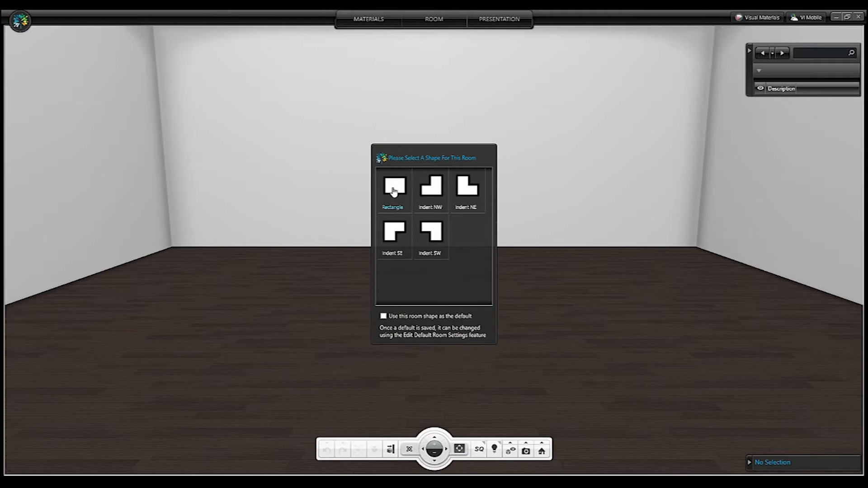
# Choose a Rectangle room shape so Scene 1's furniture loads in 3D.
pyautogui.click(394, 188)
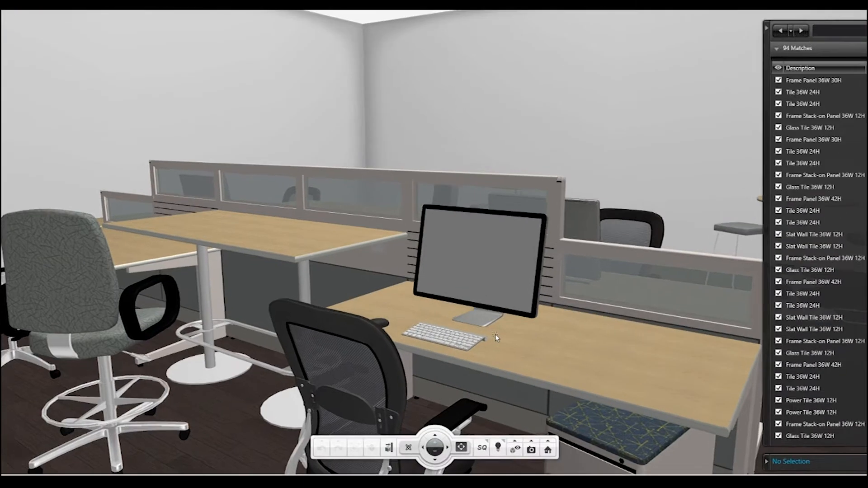
# Turn off Show Room Architecture to hide the walls and floor.
pyautogui.click(530, 448)
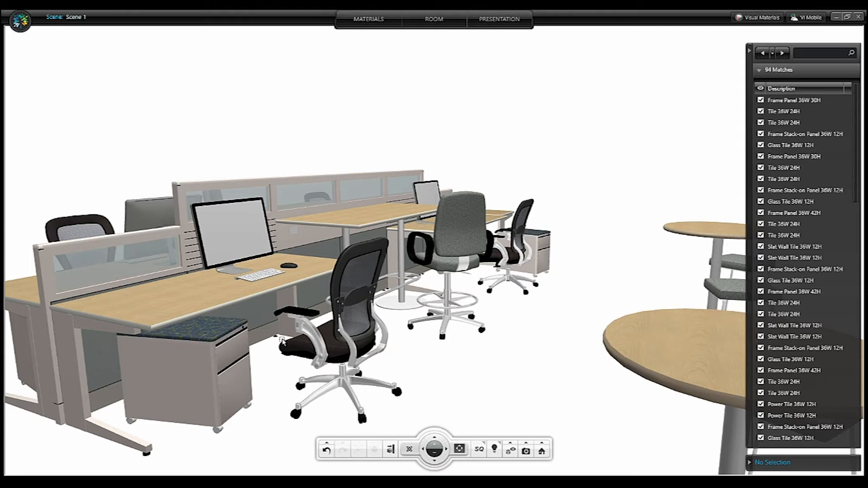
pyautogui.moveTo(224, 272)
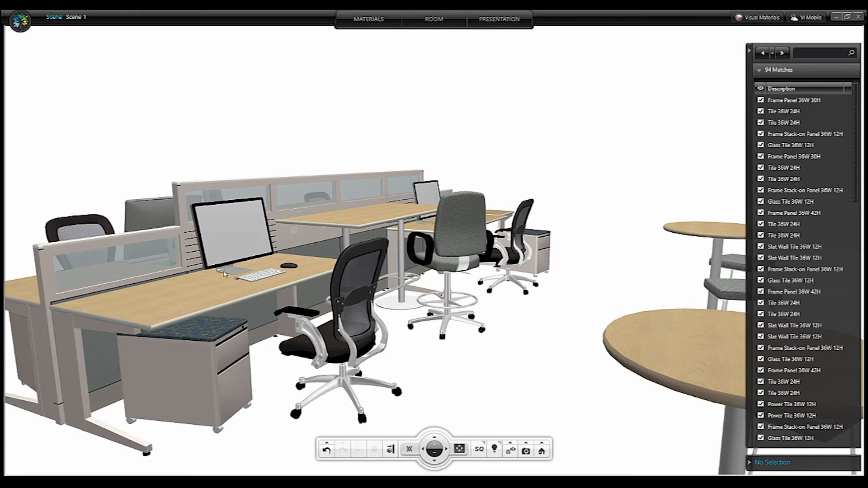
# Capture the current hidden-room settings as the default room settings and save them.
pyautogui.click(20, 20)
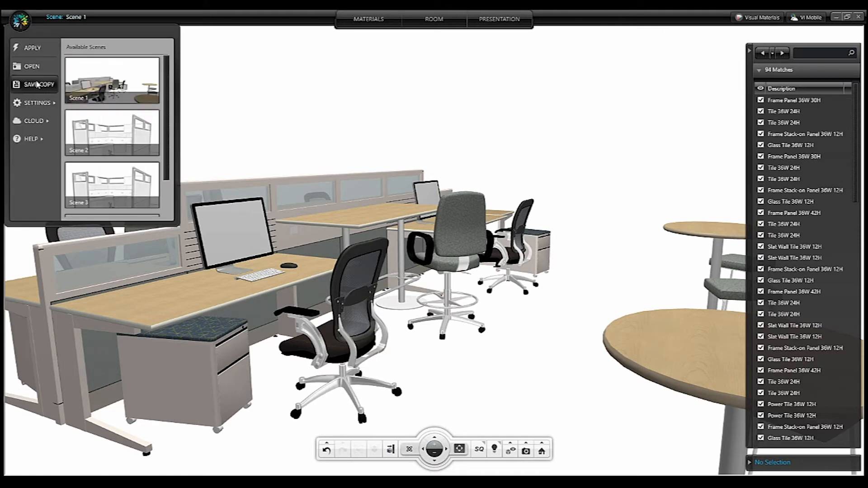
pyautogui.click(38, 103)
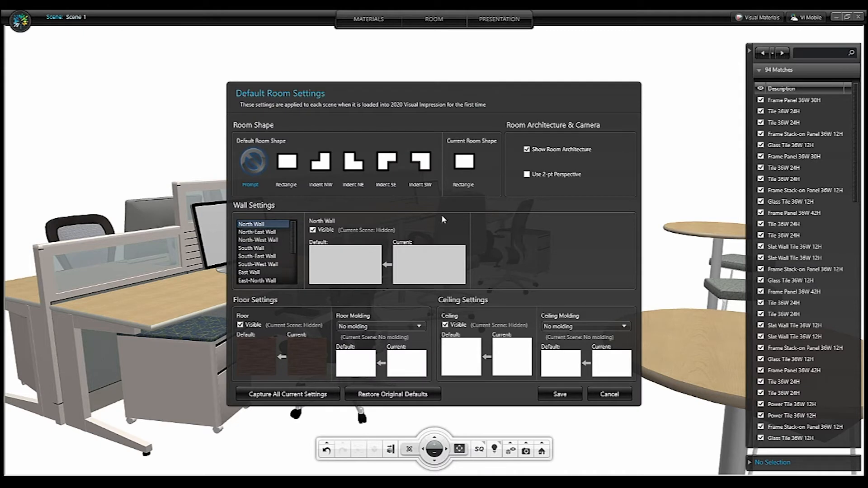
pyautogui.click(526, 150)
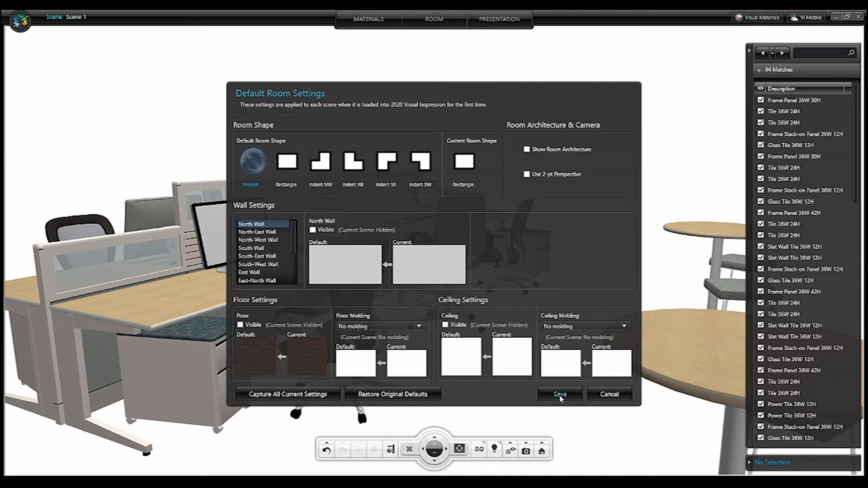
pyautogui.click(559, 393)
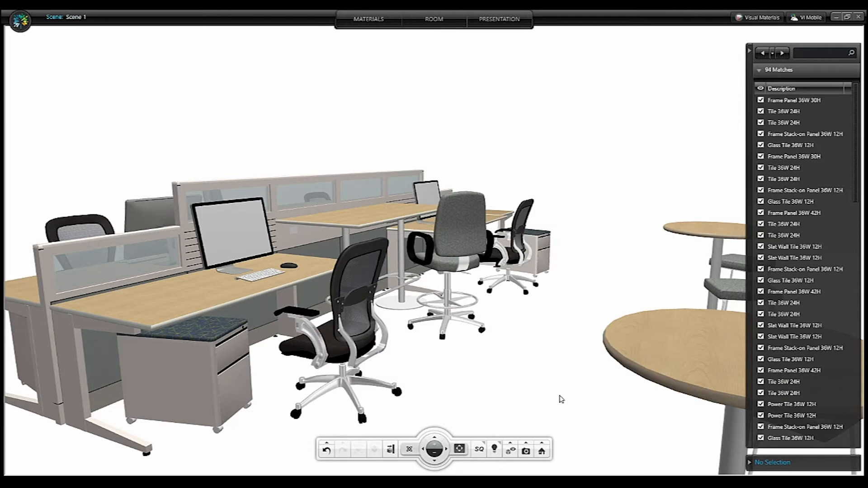
pyautogui.click(860, 17)
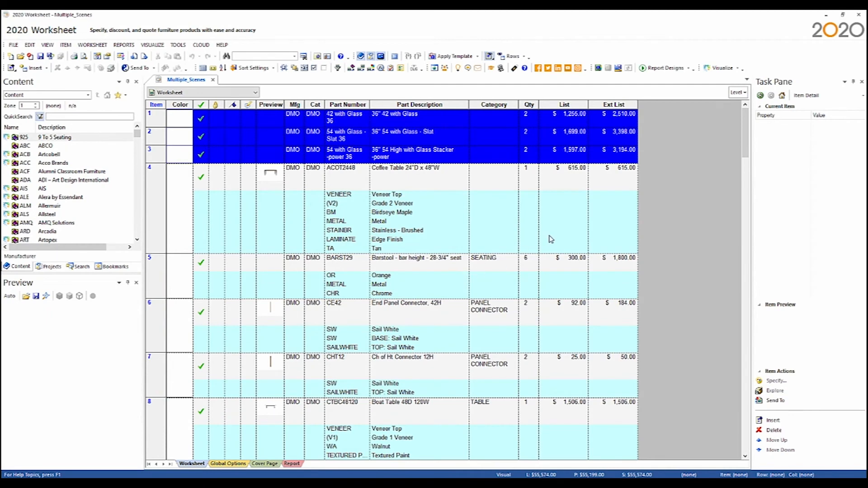
# Relaunch Scene 1 in 3D from the Visualize dropdown.
pyautogui.click(723, 67)
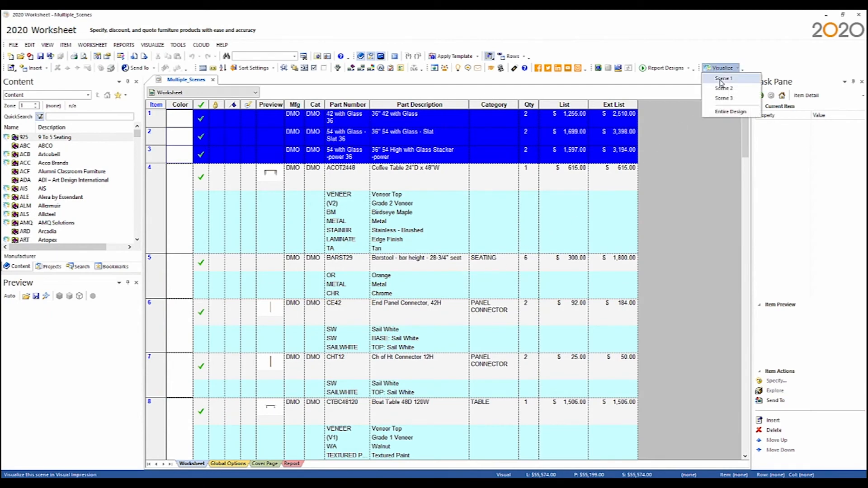
pyautogui.click(724, 78)
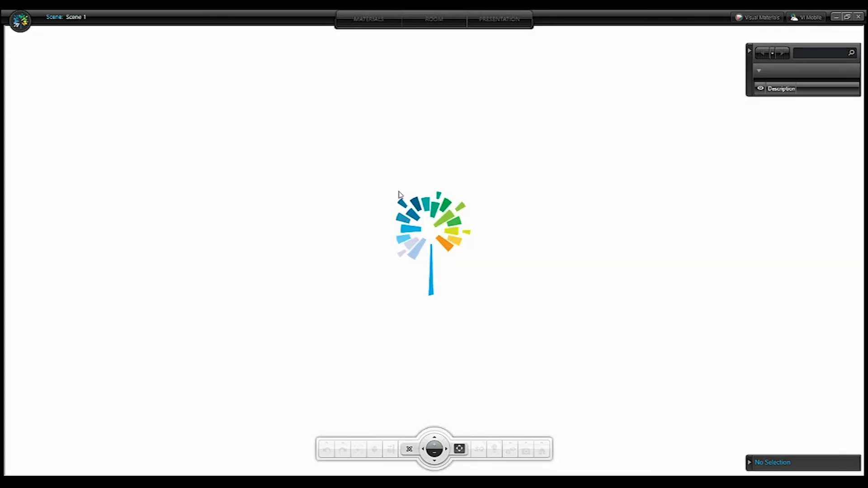